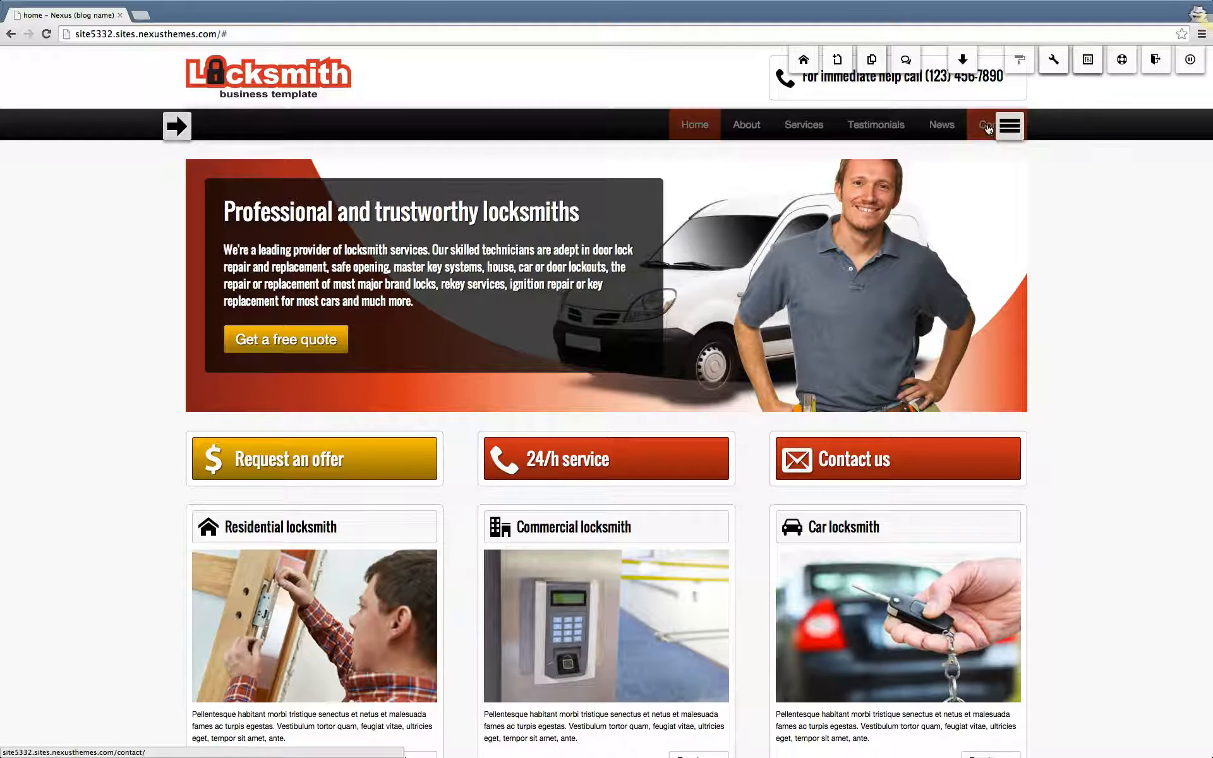
Open the Contact page from the site's top navigation menu
click(997, 125)
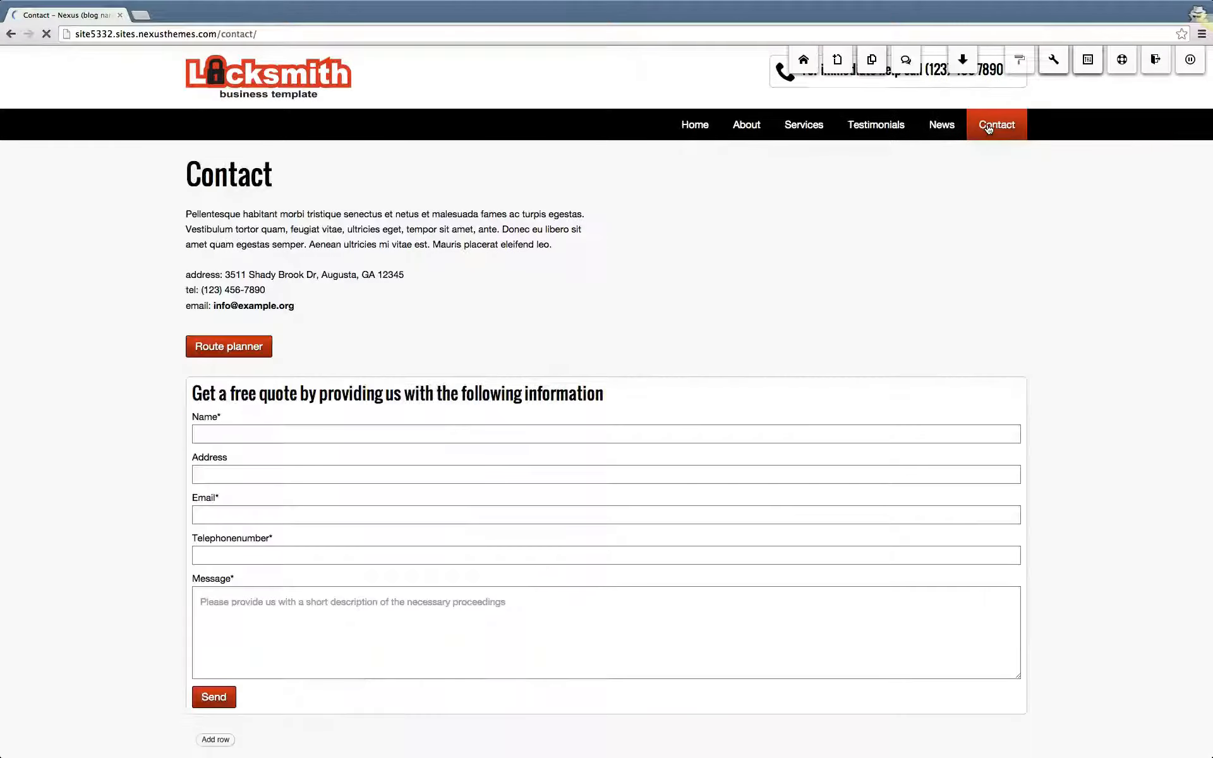
Scroll down to the free-quote form and open its envelope Edit settings
scroll(down, 3)
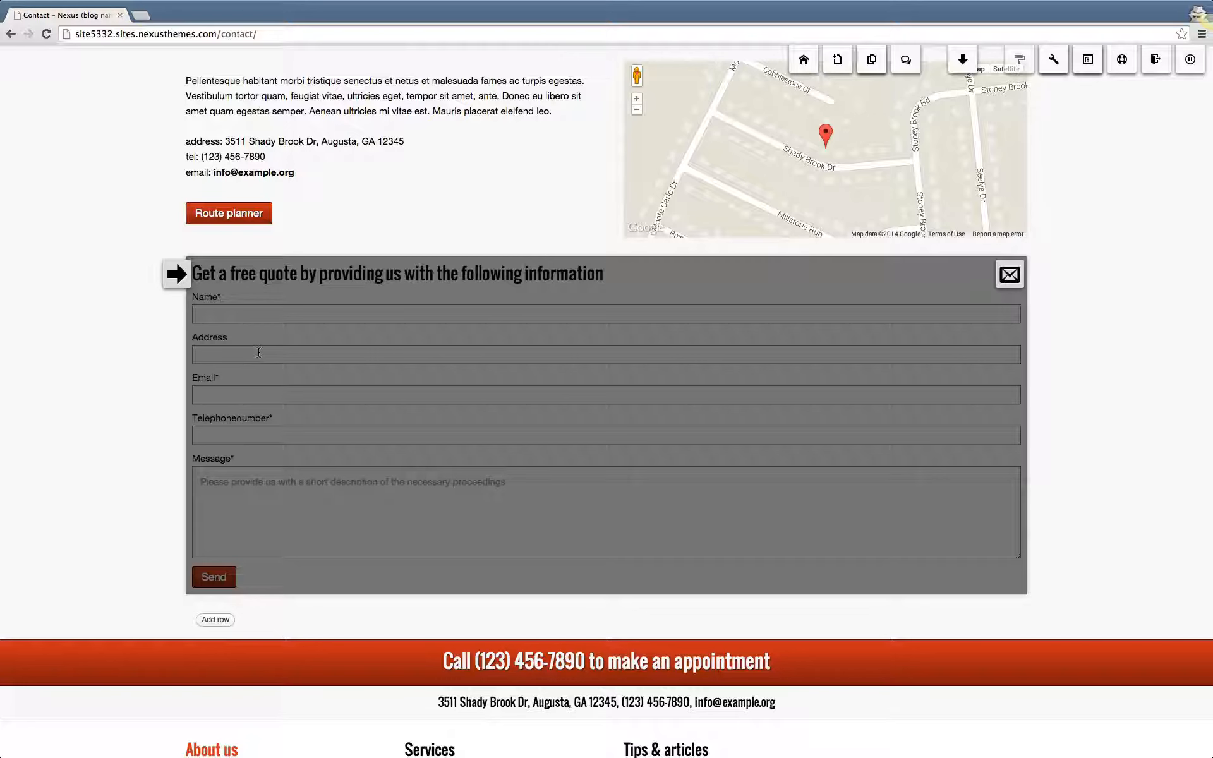
mouse_move(263, 346)
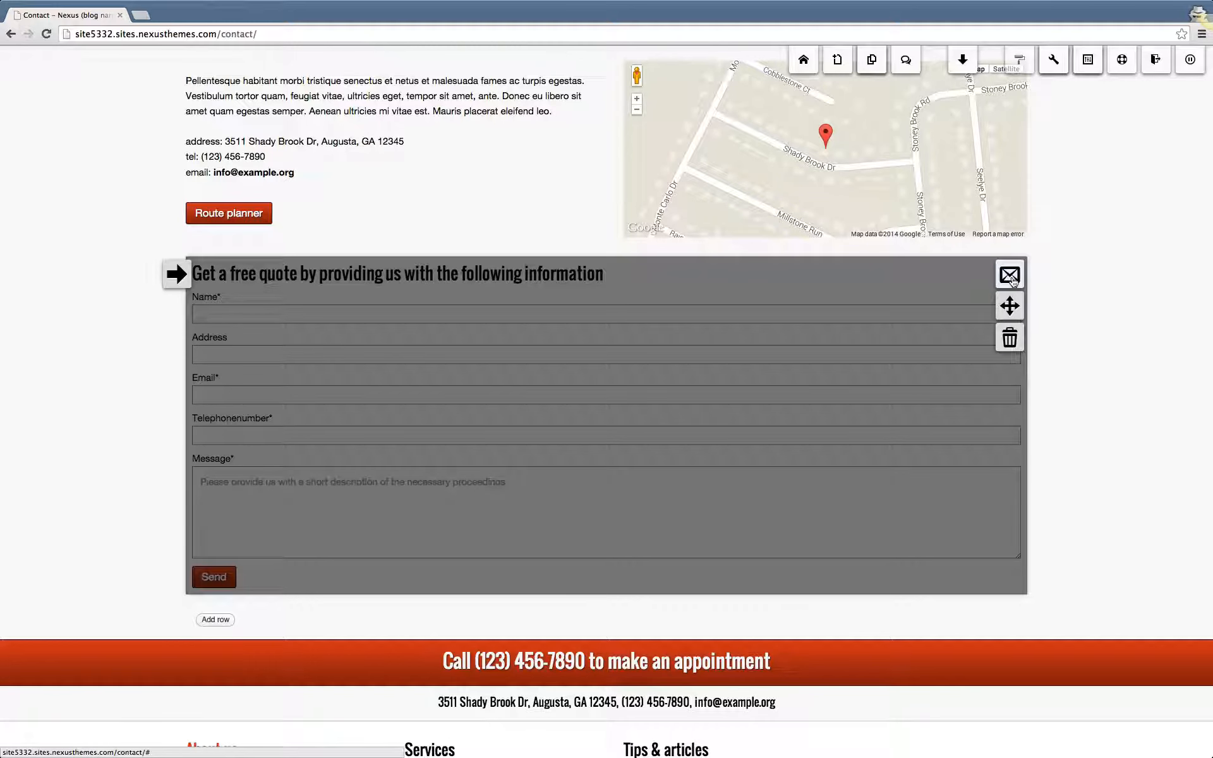
mouse_move(1010, 276)
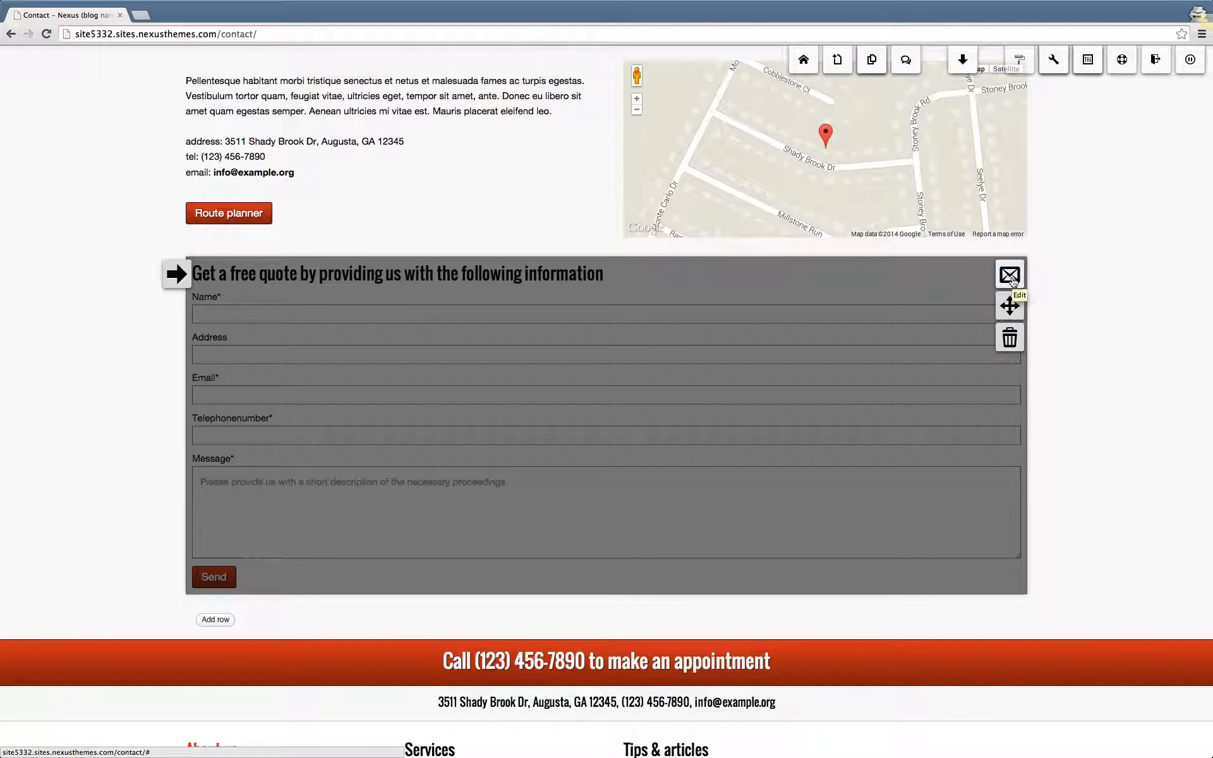
click(1010, 275)
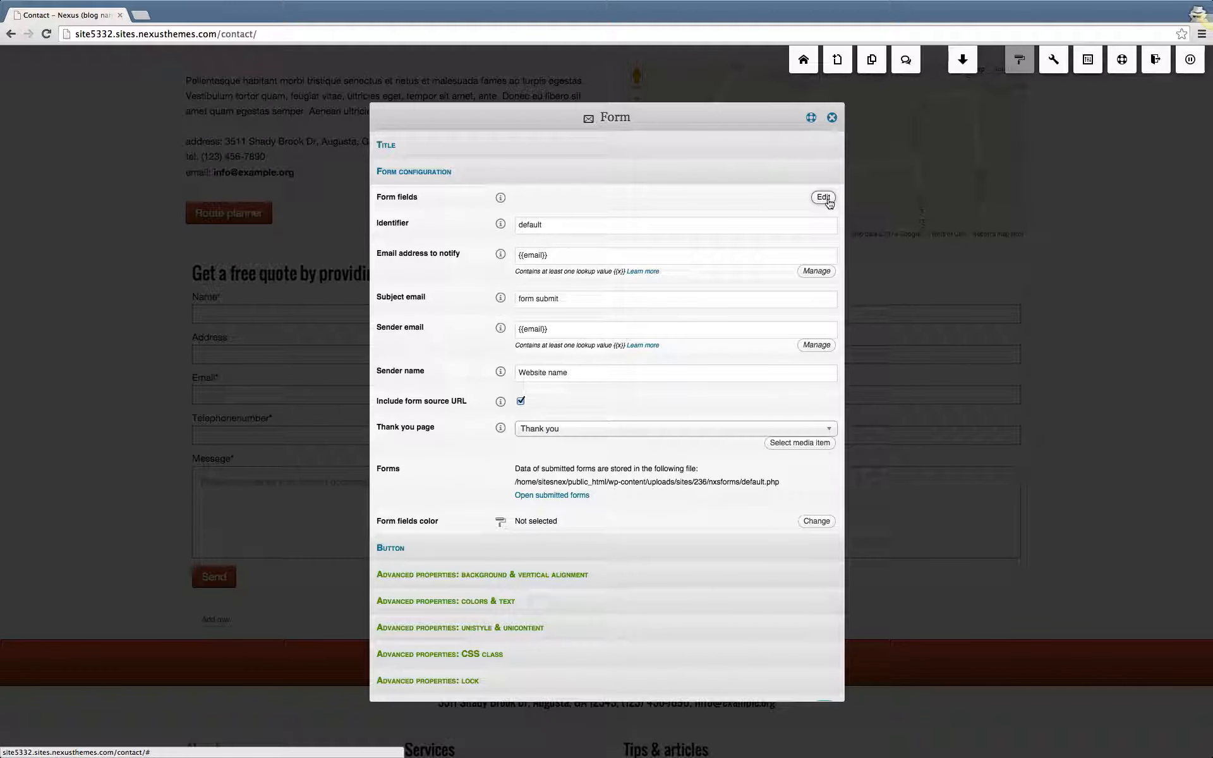
mouse_move(726, 195)
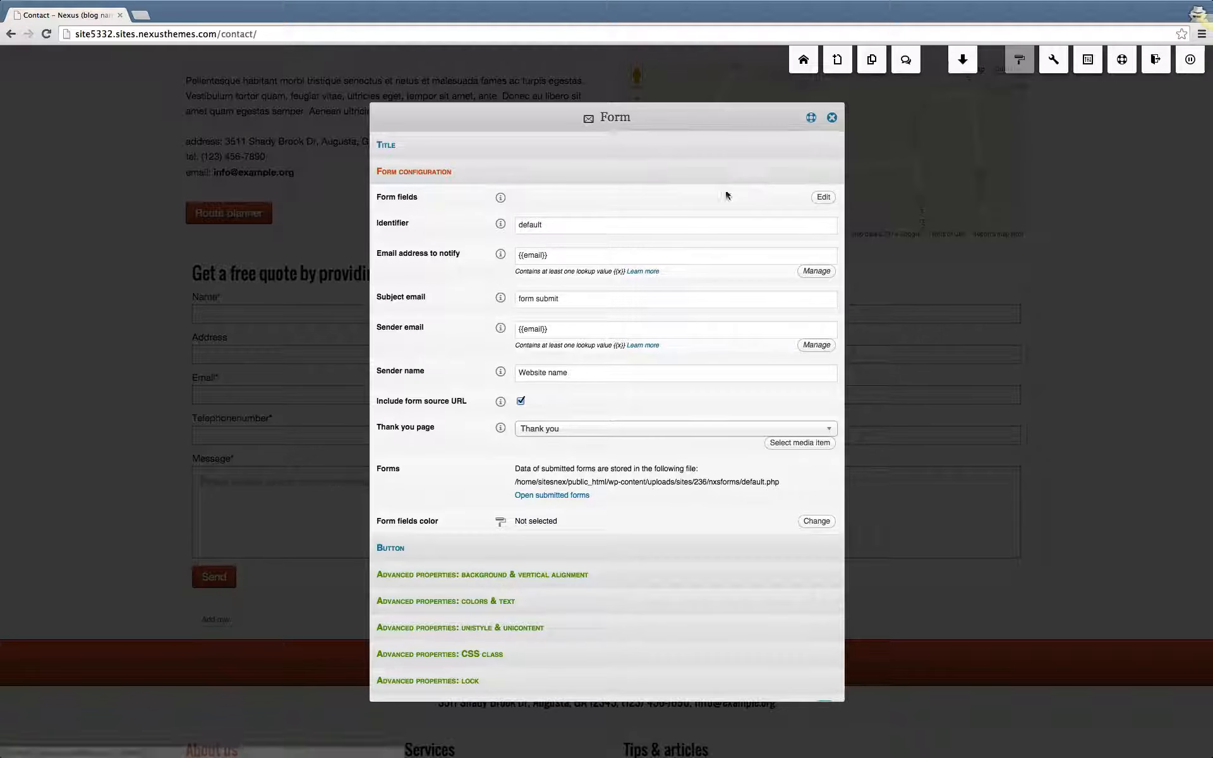
Open the Form fields editor listing Name, Address, Email, Telephonenumber and Message
click(823, 197)
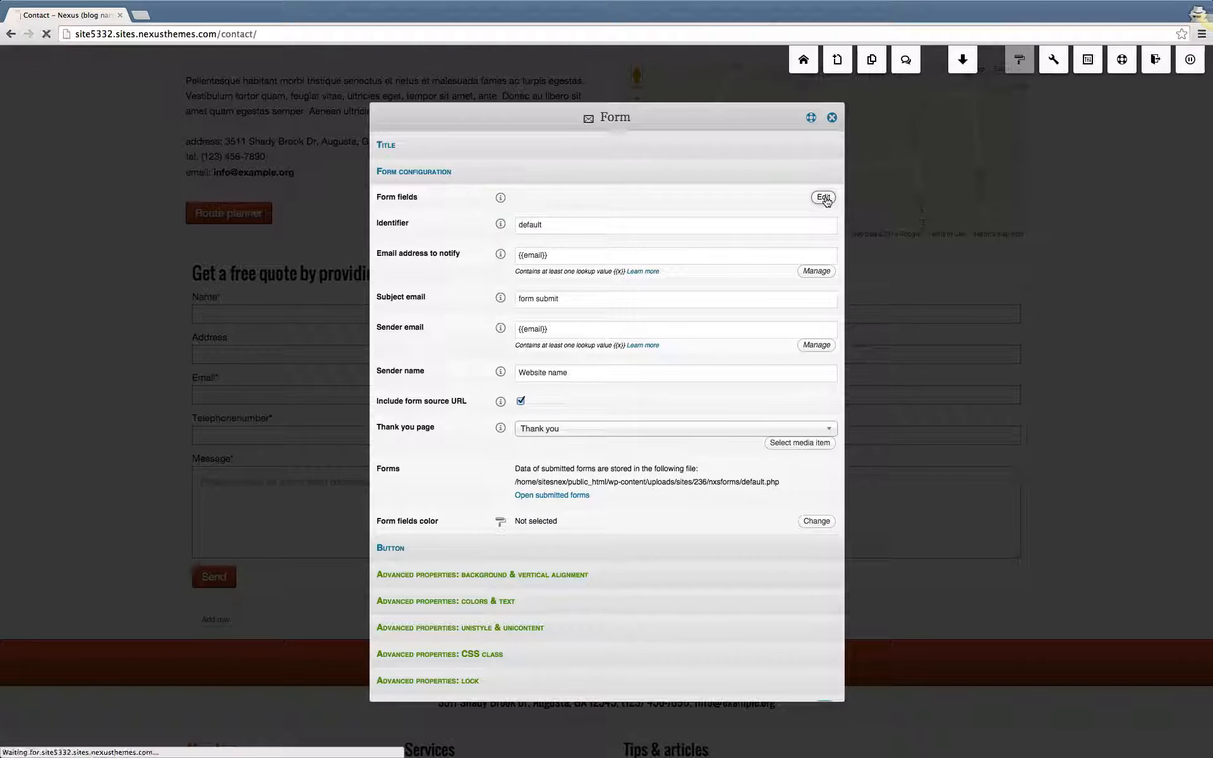
click(823, 197)
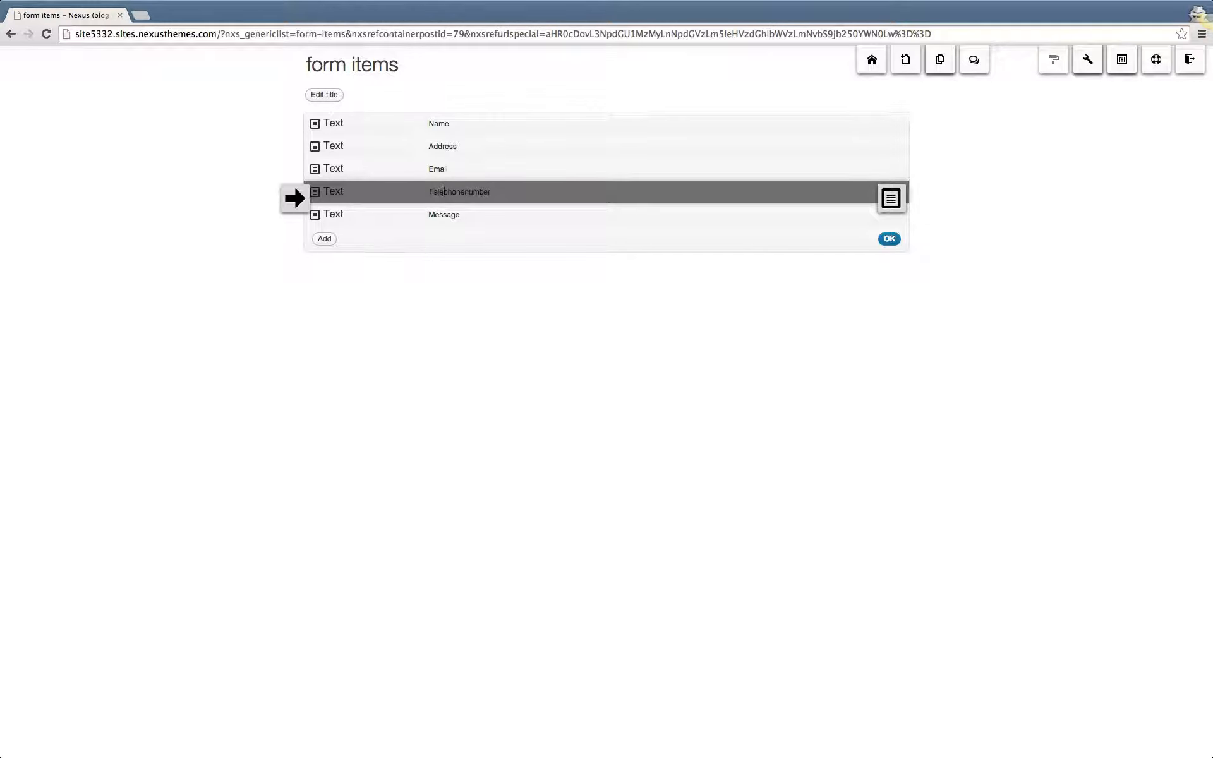
Delete the Telephonenumber field and confirm the removal with OK
click(295, 197)
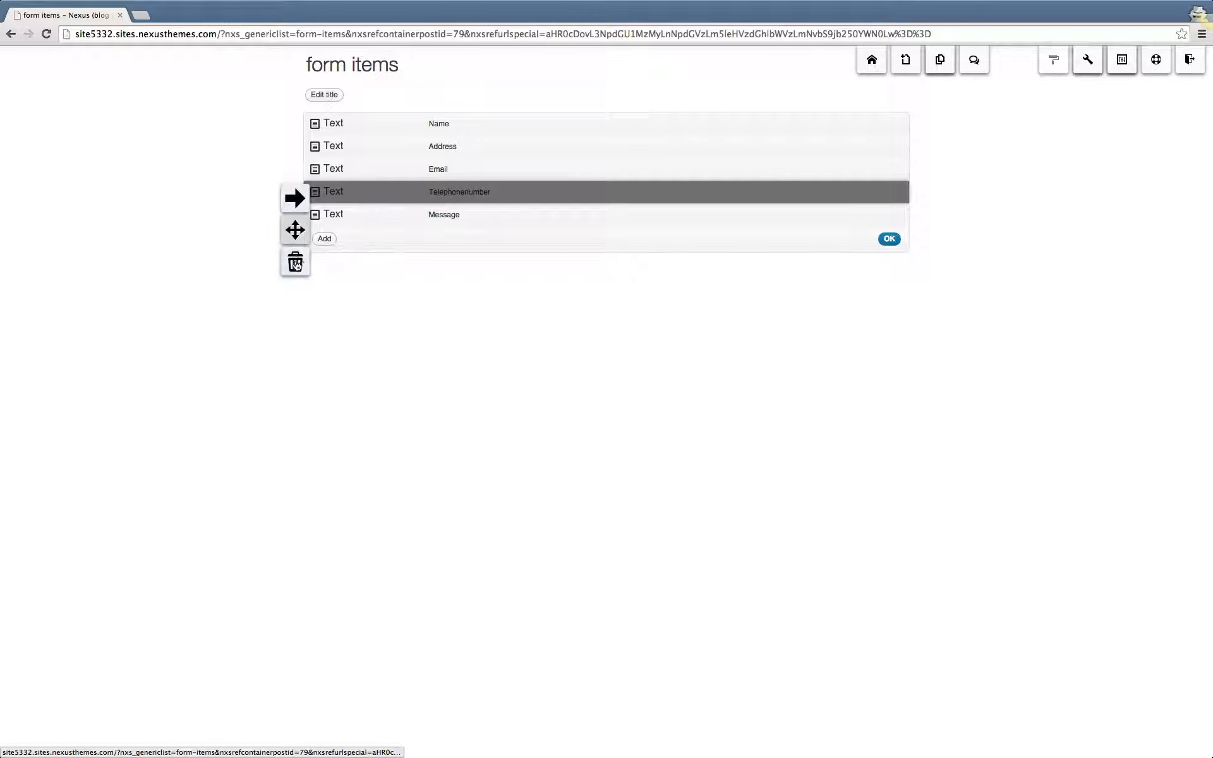
mouse_move(295, 262)
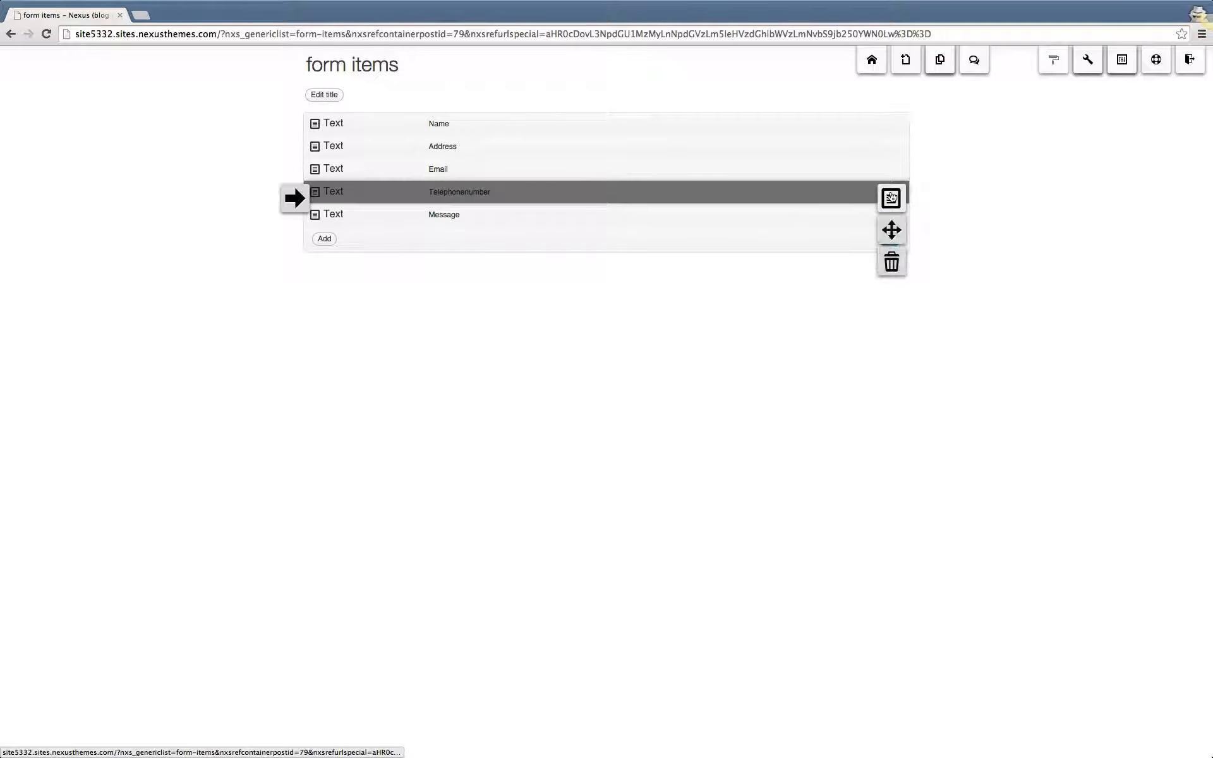
mouse_move(891, 261)
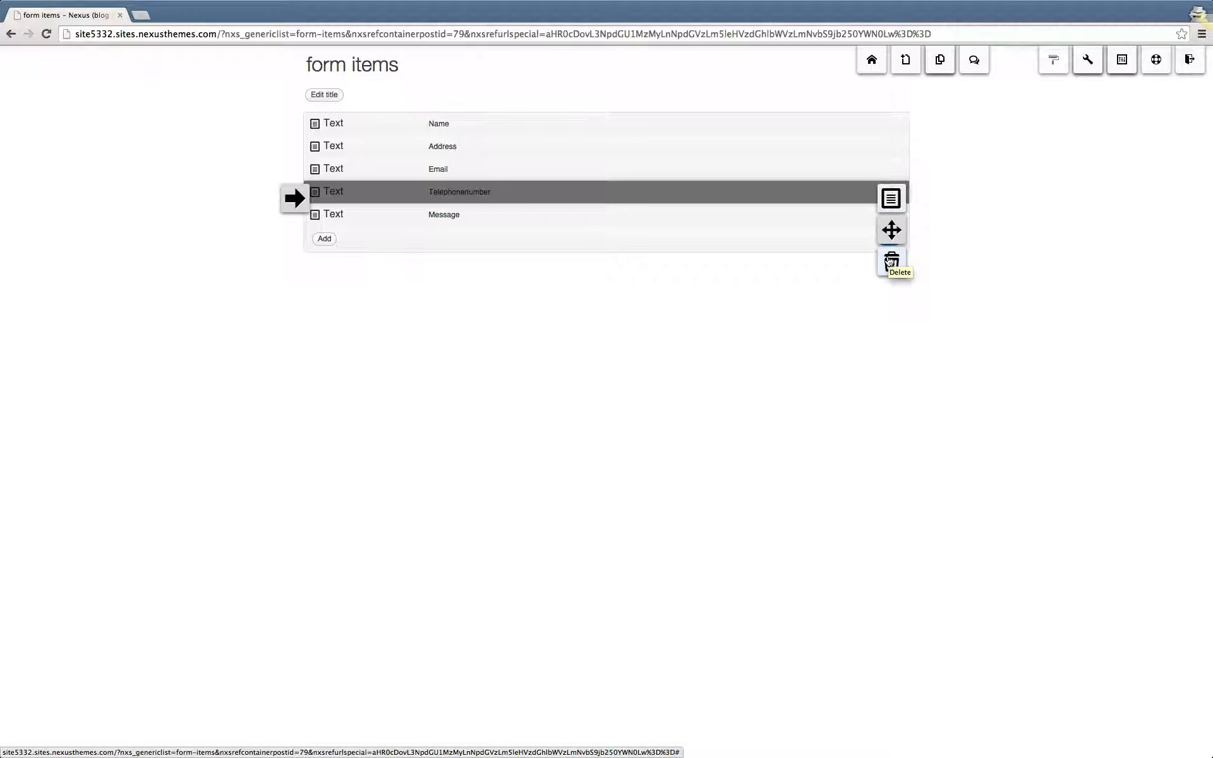
click(892, 261)
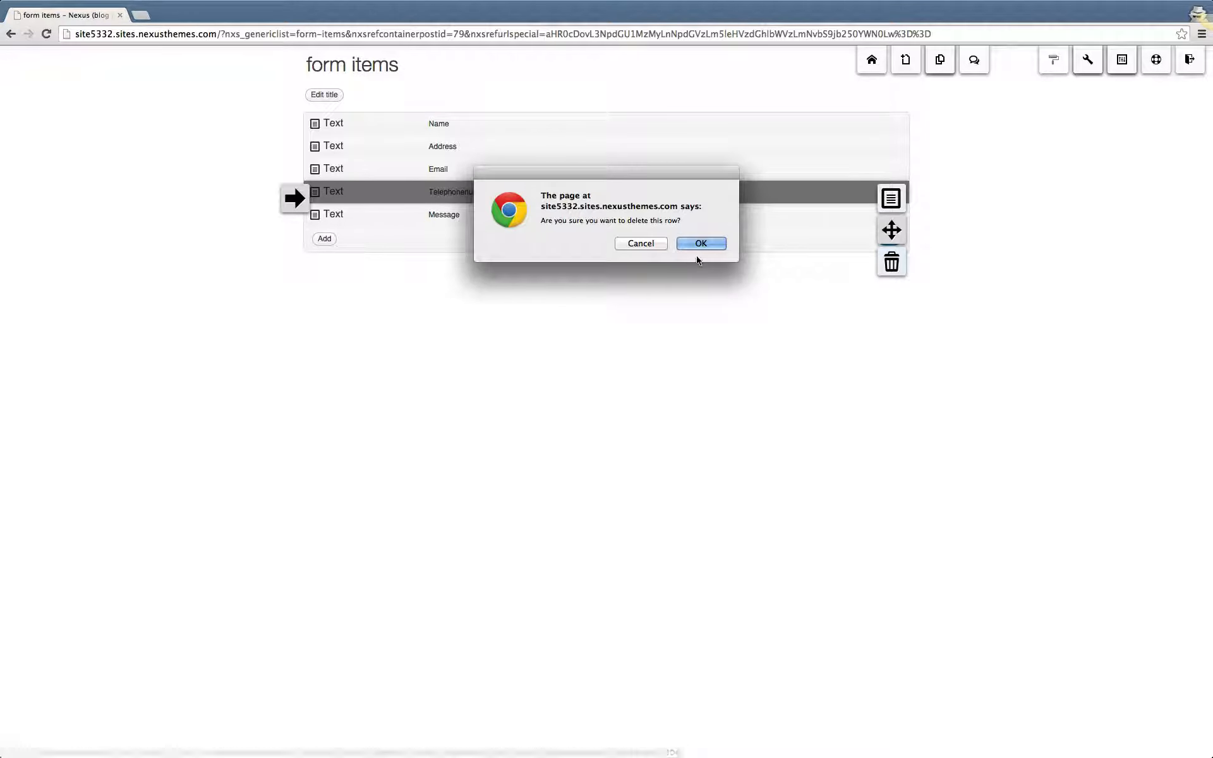
click(700, 243)
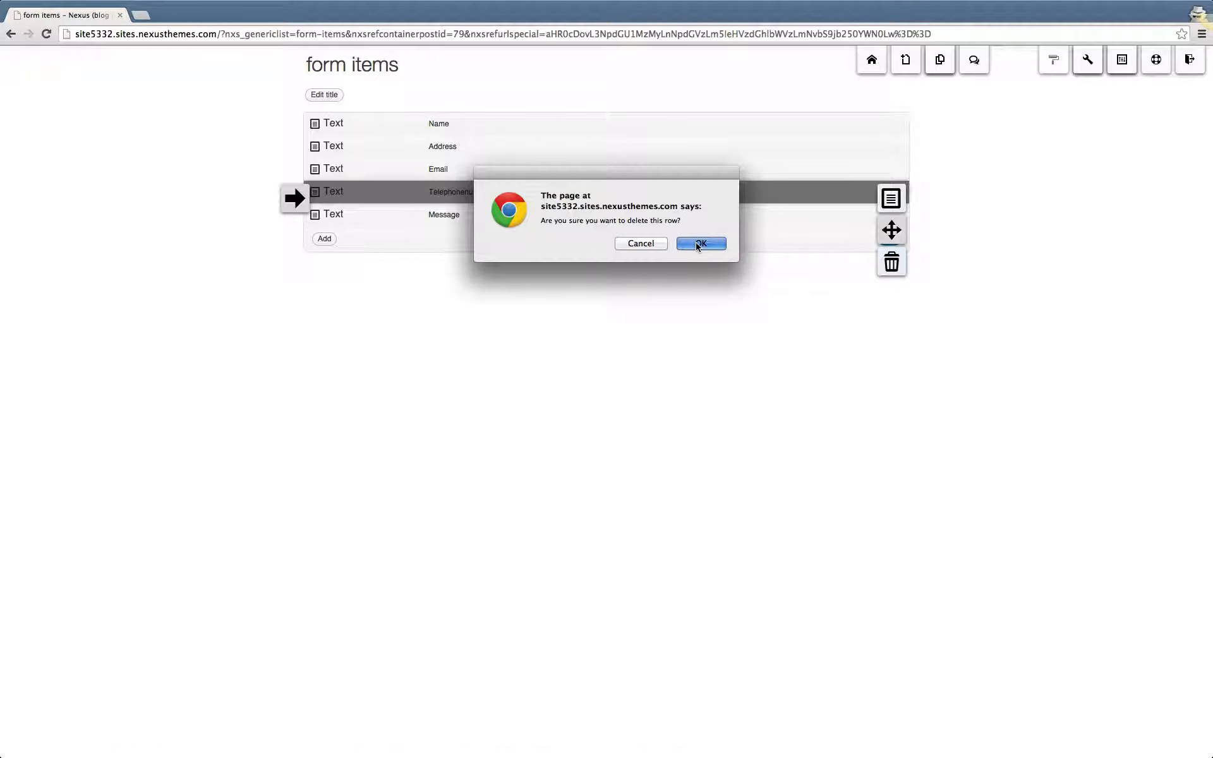
click(701, 244)
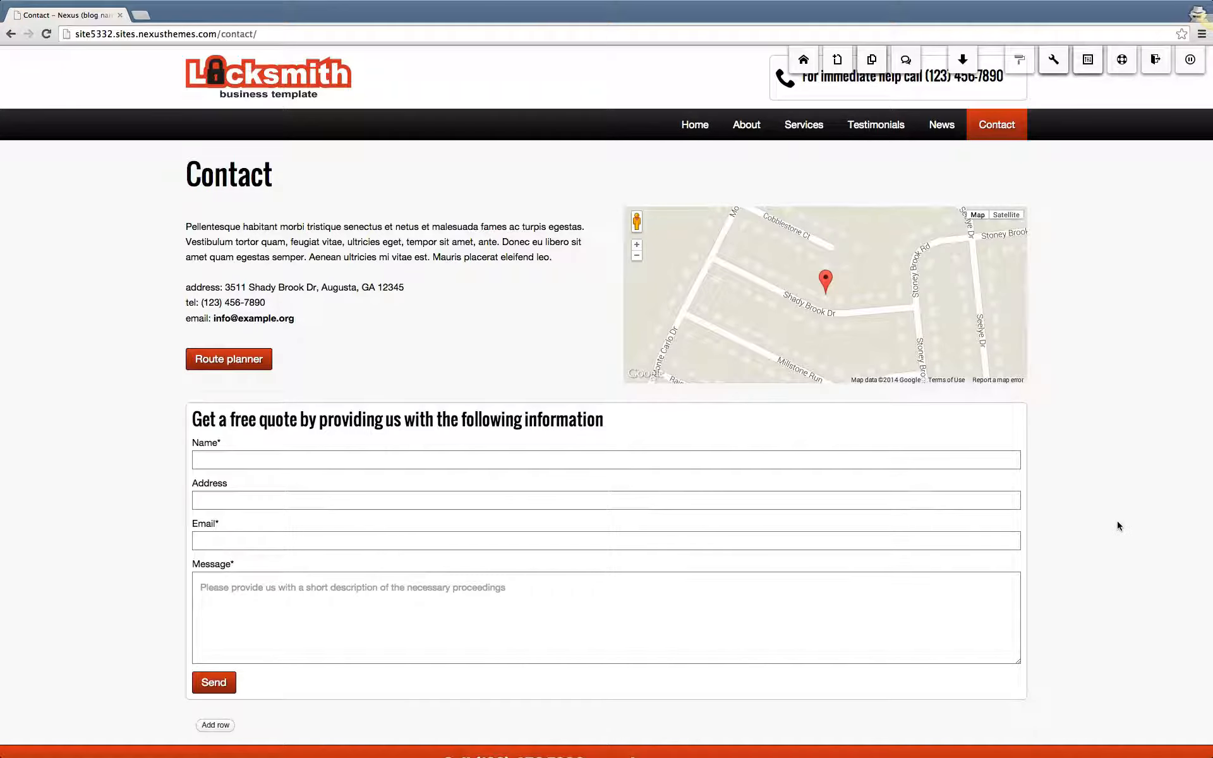
Scroll the Contact page to view the four-field quote form and footer
scroll(down, 3)
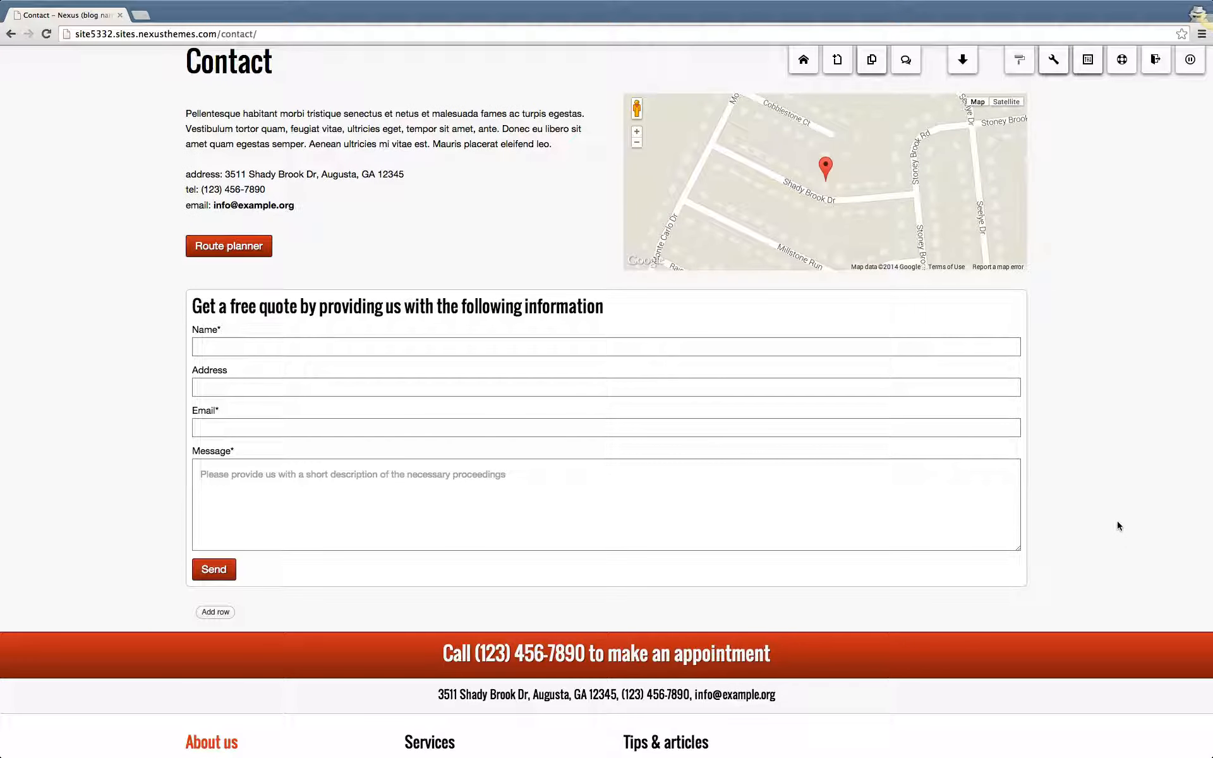